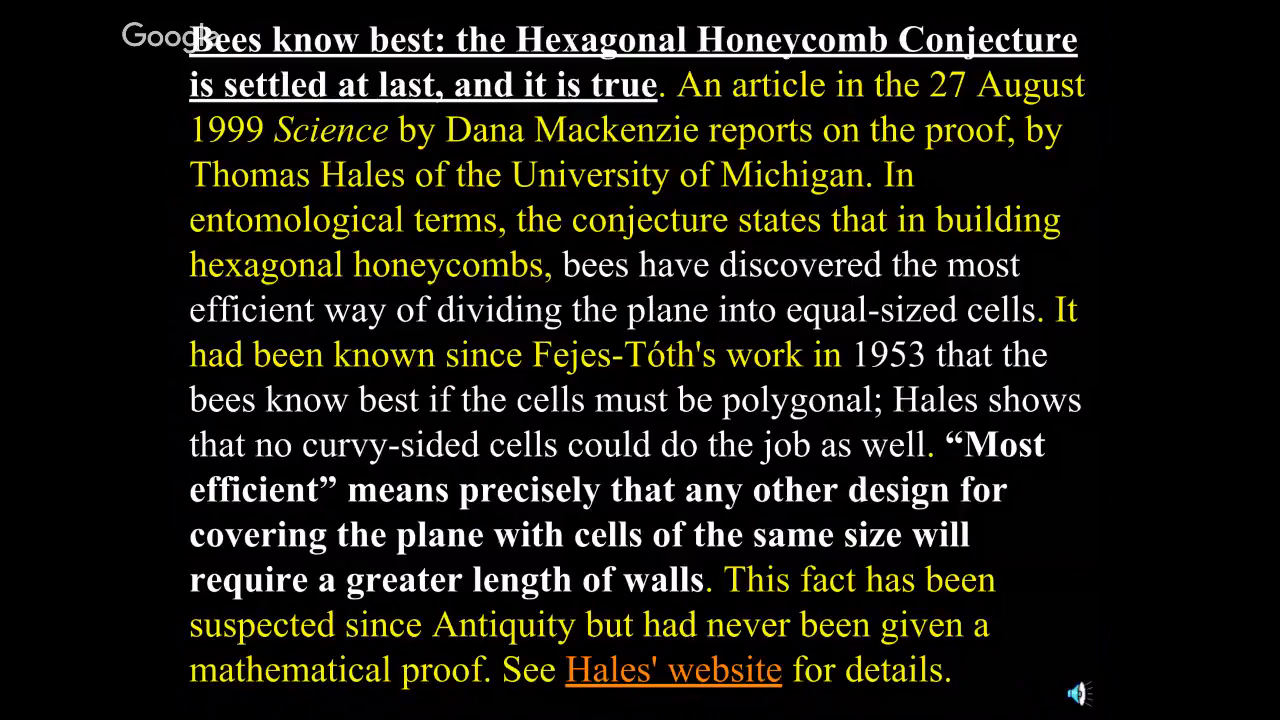
pyautogui.moveTo(648, 288)
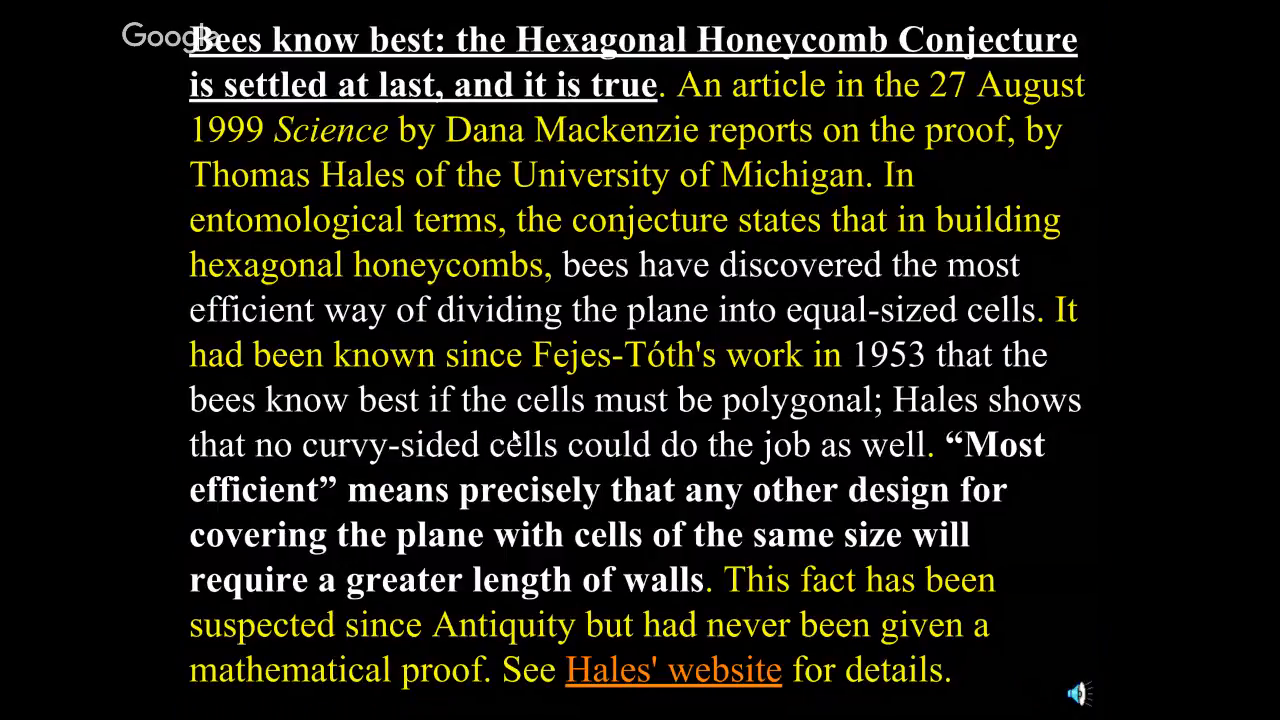
pyautogui.moveTo(516, 436)
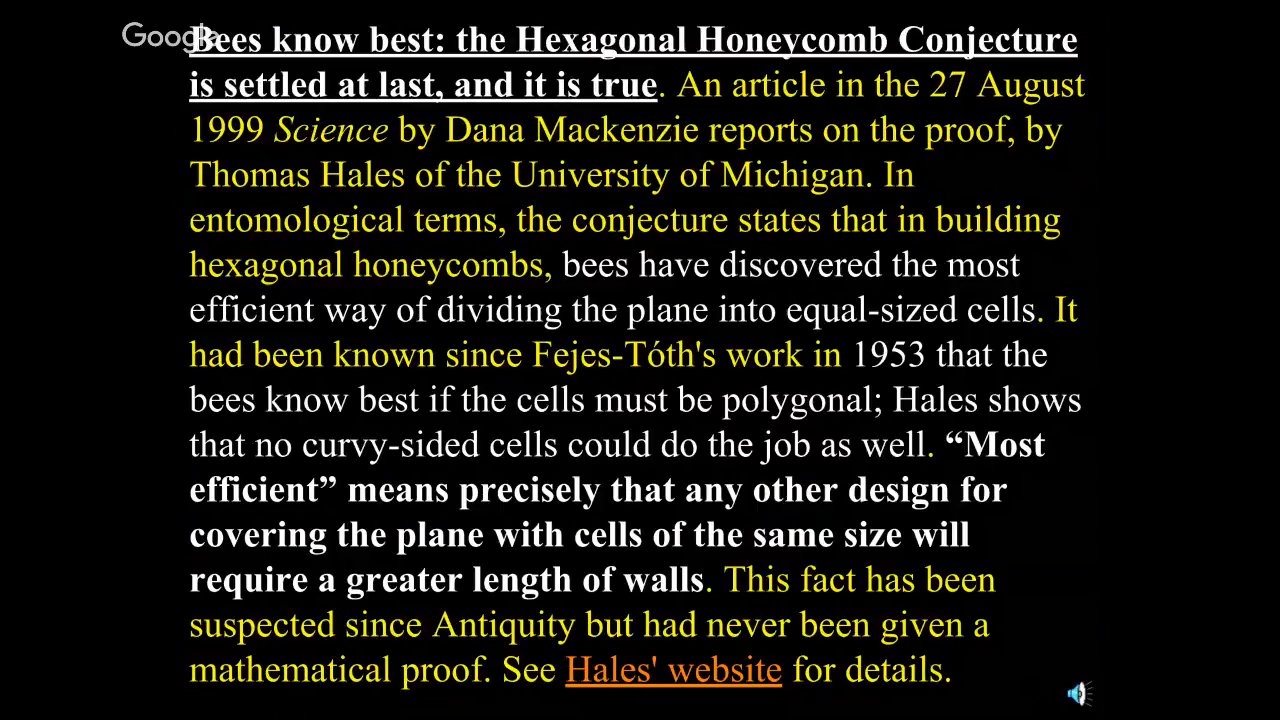
# Step: Advance to the slide with the embedded 'Mathematics of the Honeycomb (Part 1 of 2)' video
pyautogui.click(674, 668)
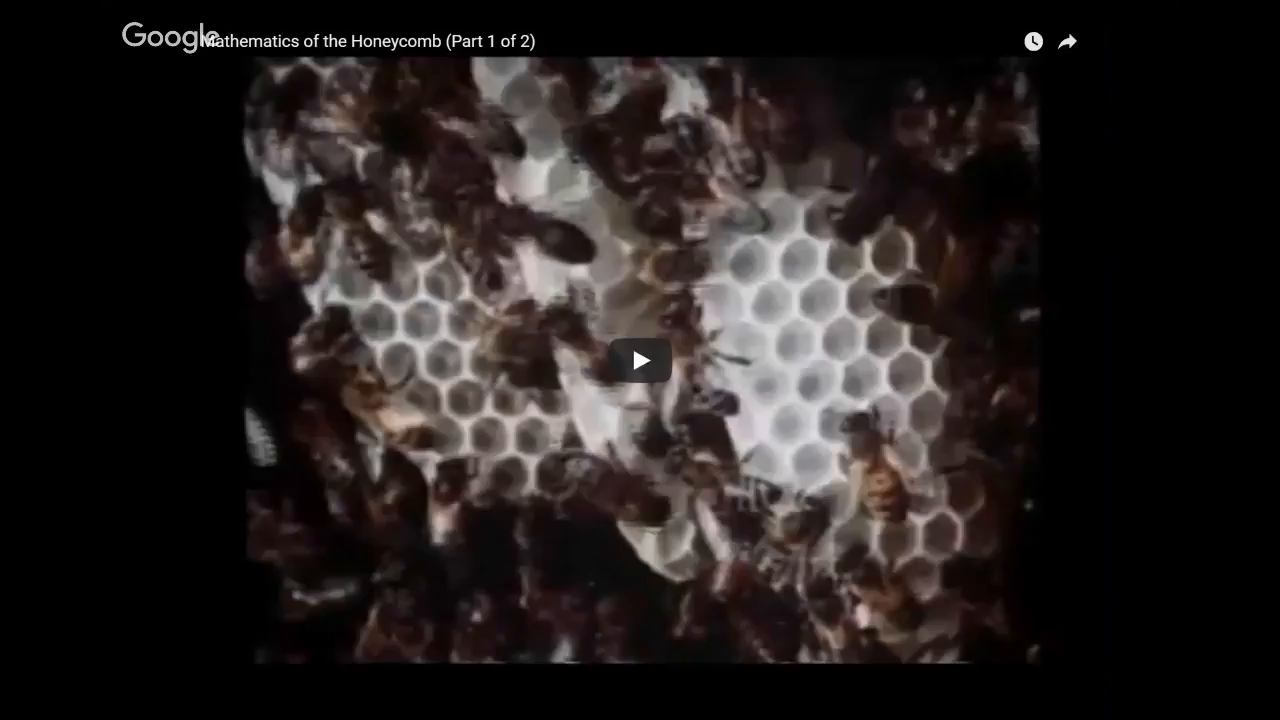
pyautogui.moveTo(612, 400)
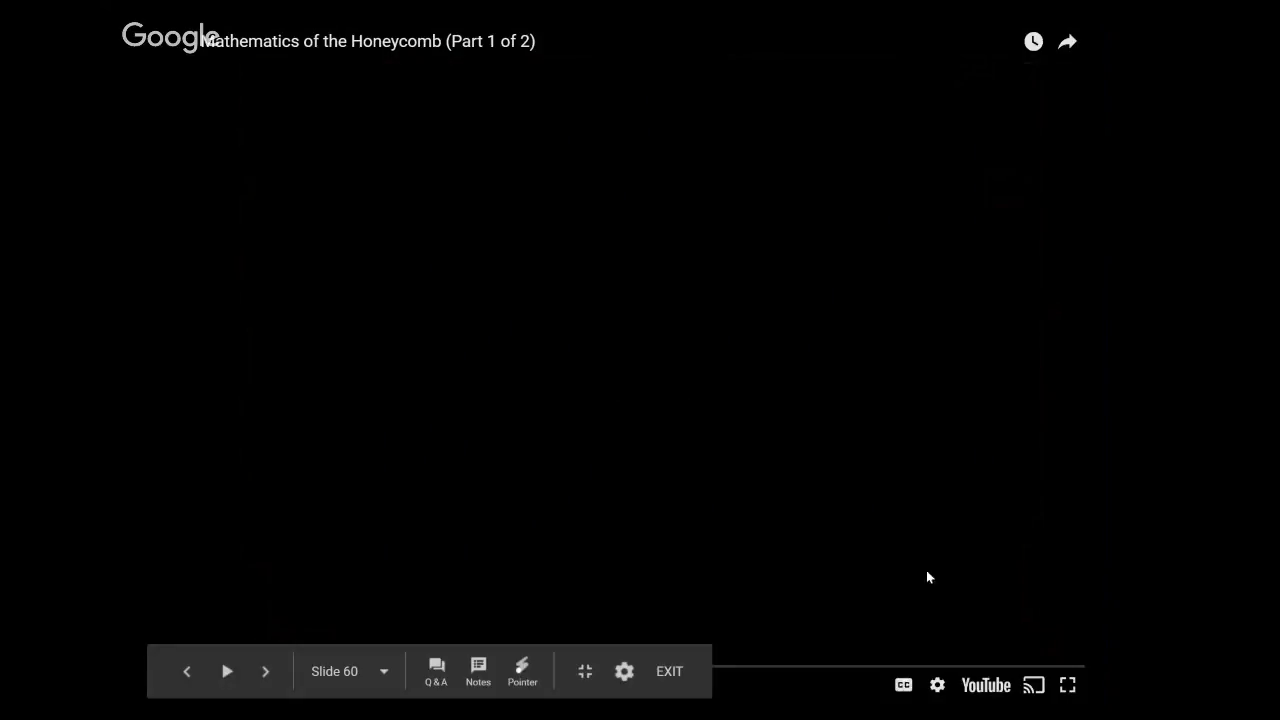
# Step: Move the presenter view to slide 60 with the honeycomb mathematics video on a blank frame
pyautogui.click(226, 672)
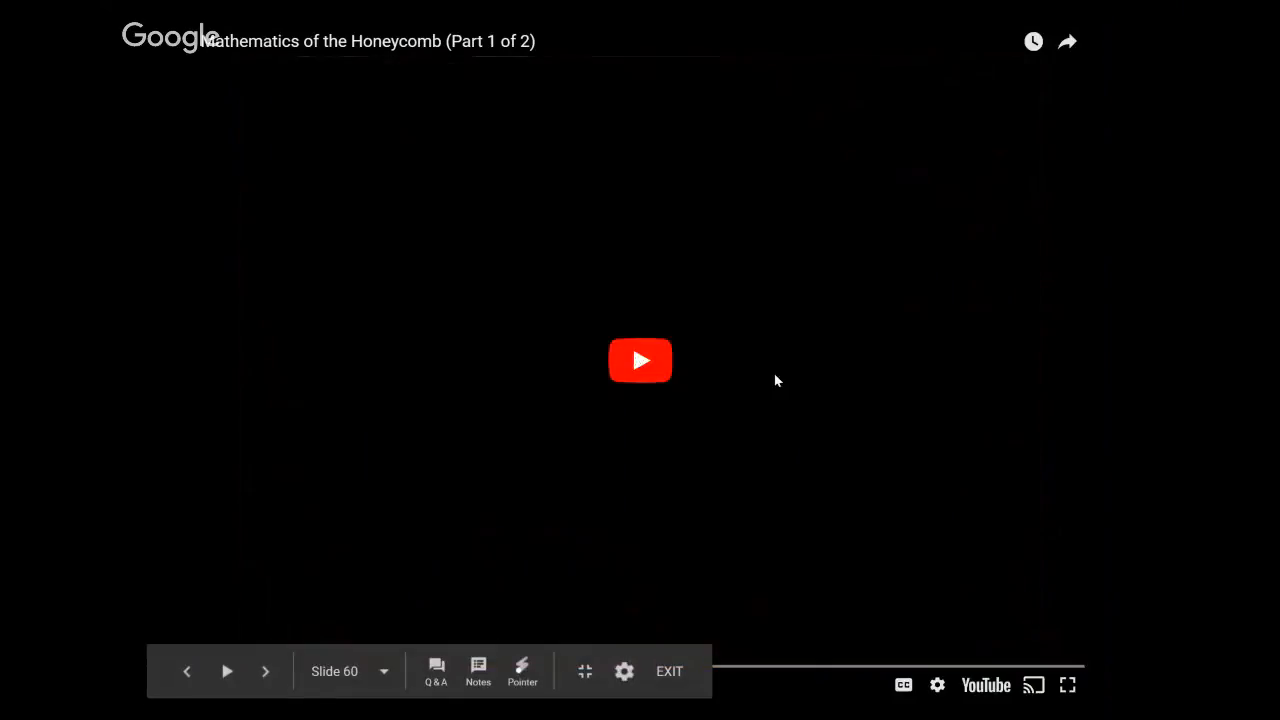
# Step: Play the slide 60 video from the orange poppies to the Clover Honey jar scenes
pyautogui.click(640, 360)
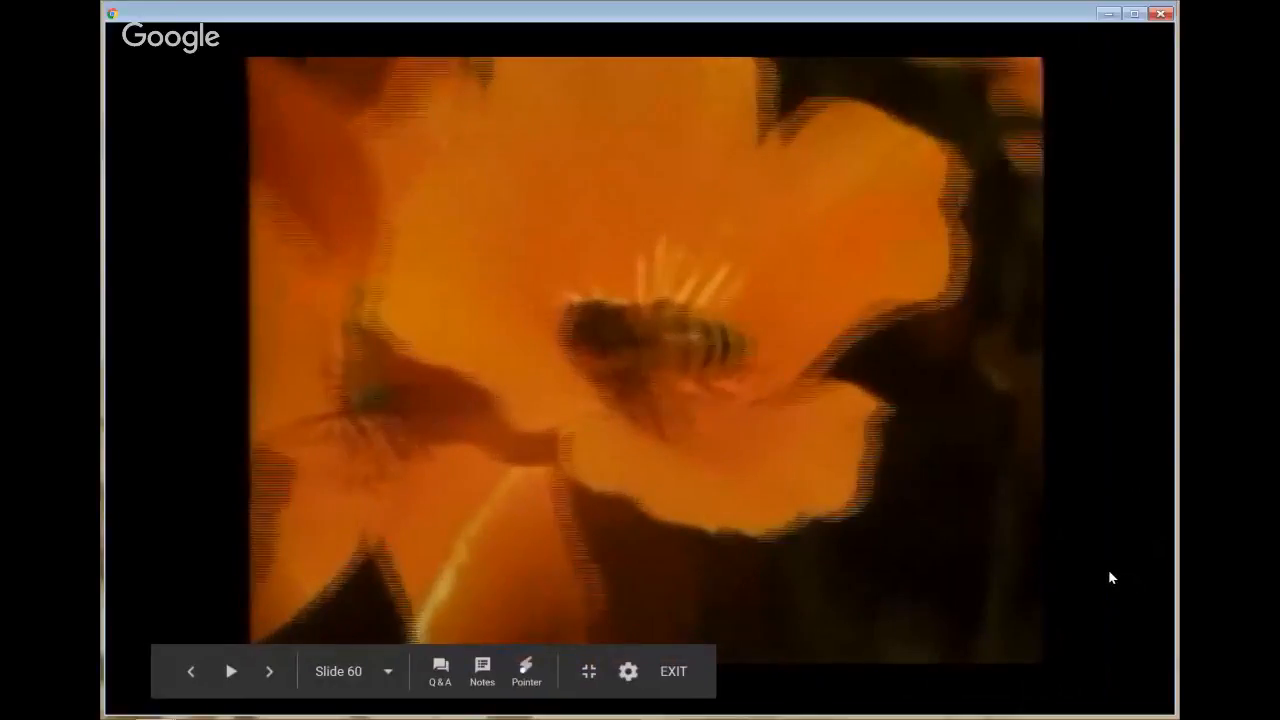
pyautogui.click(672, 672)
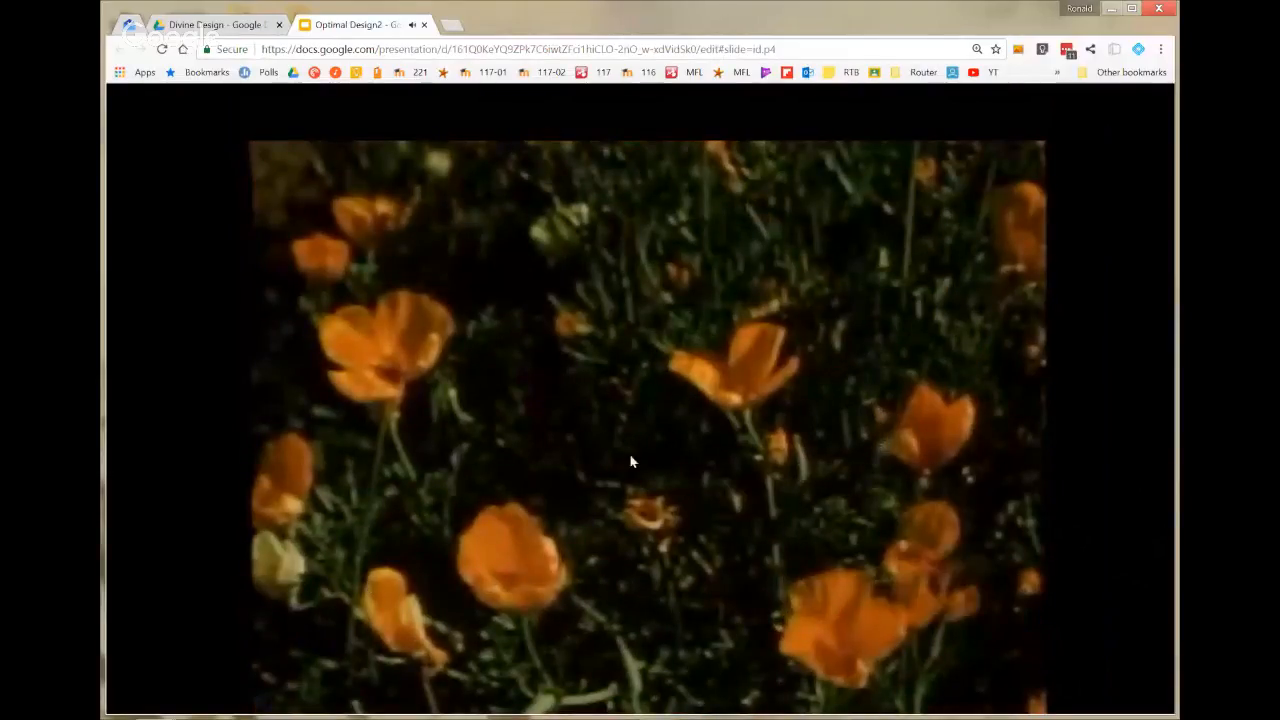
pyautogui.moveTo(728, 296)
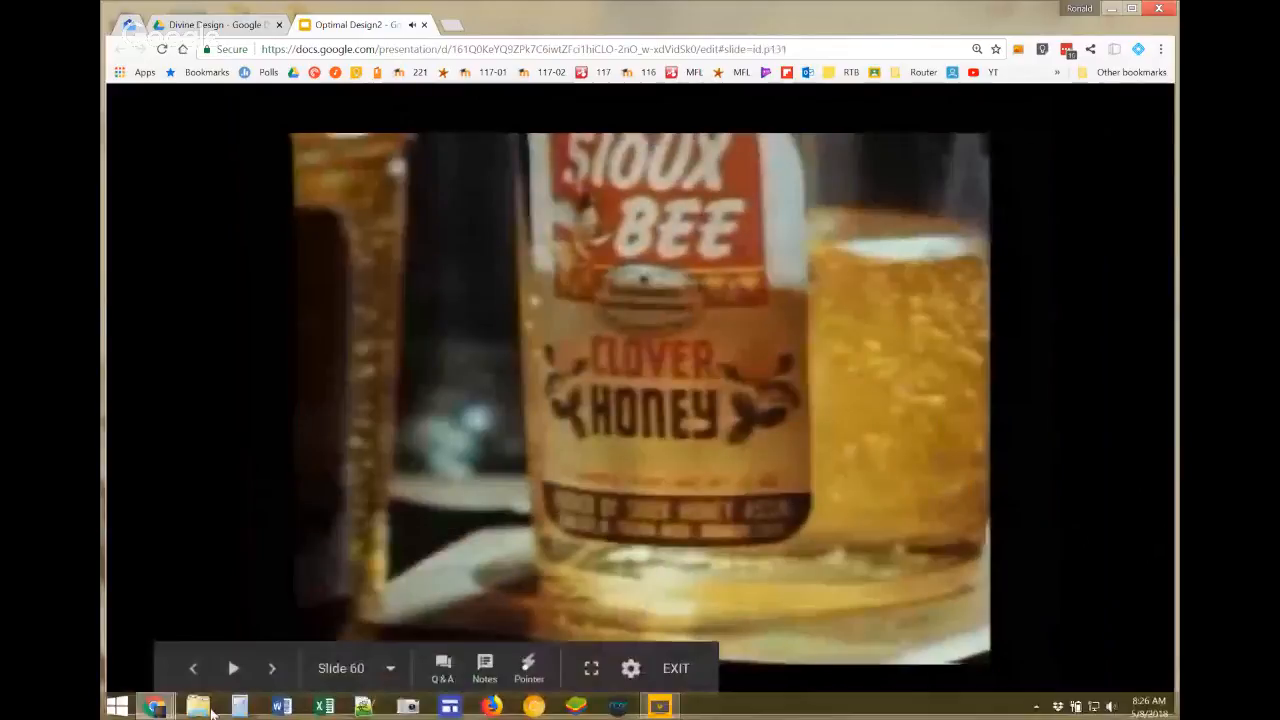
# Step: Leave the slideshow, jump to slide 61 with the prism formula video, and present it
pyautogui.click(676, 668)
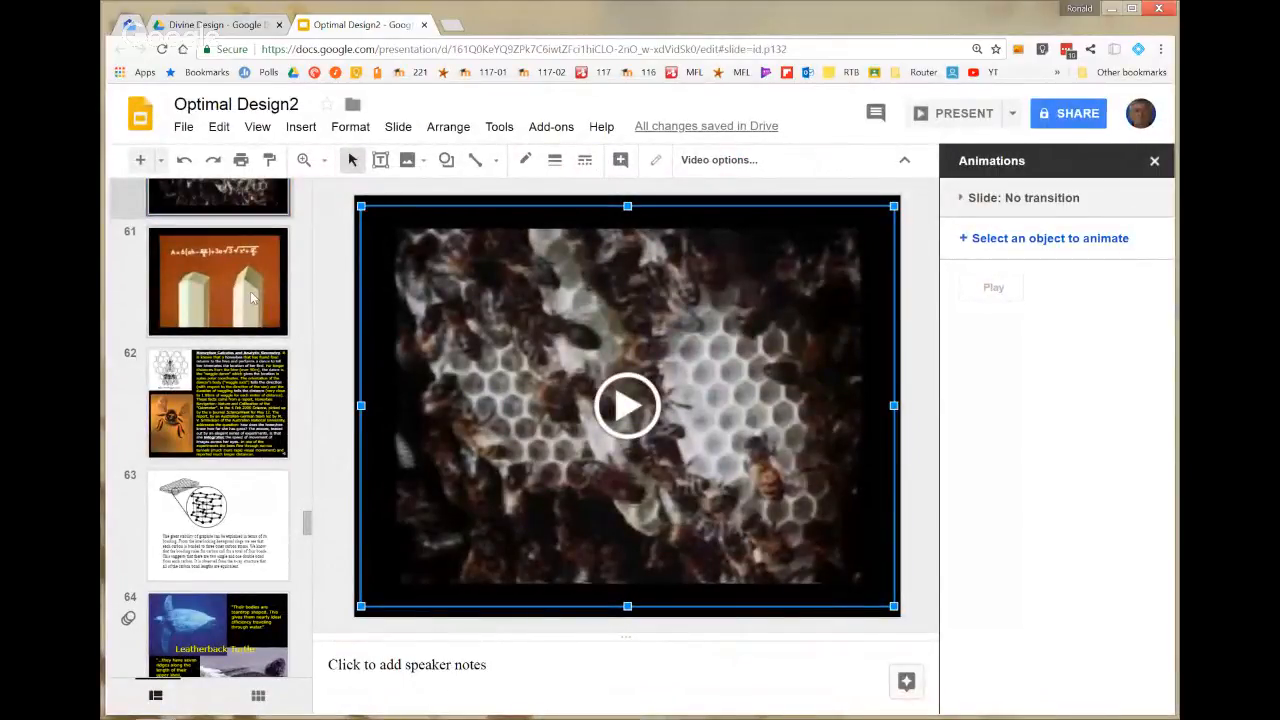
pyautogui.click(216, 280)
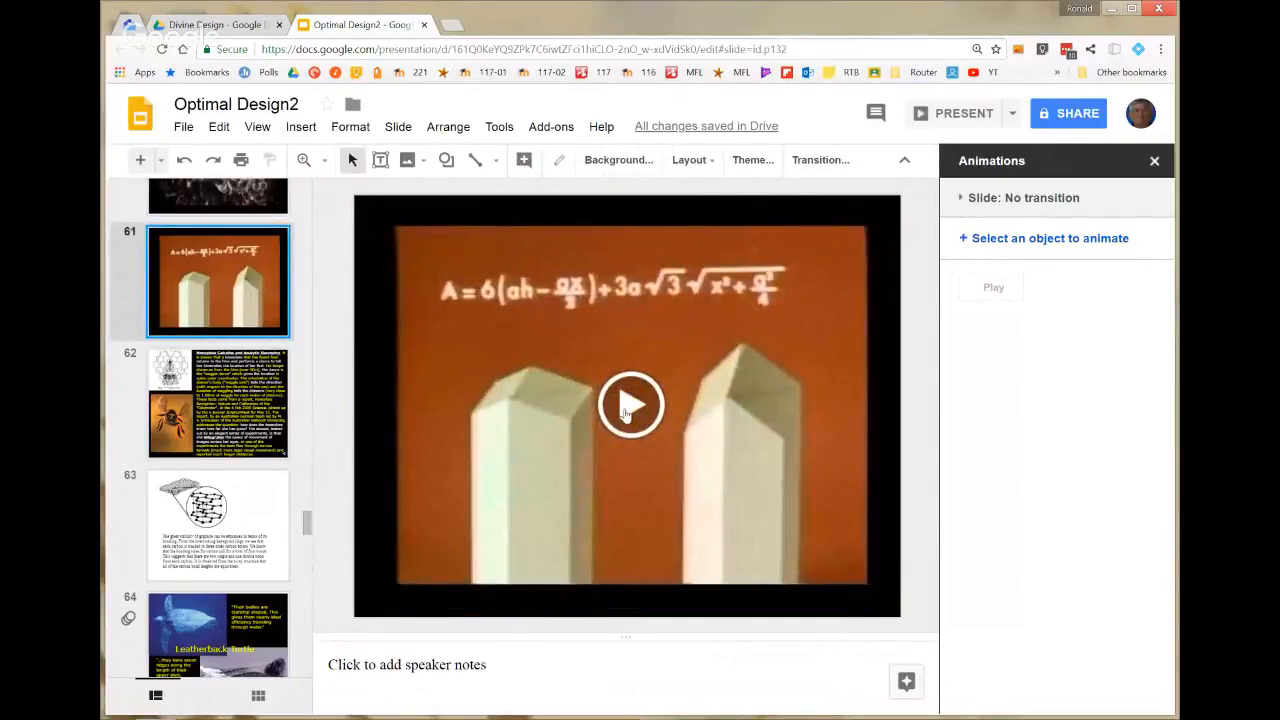
pyautogui.click(952, 112)
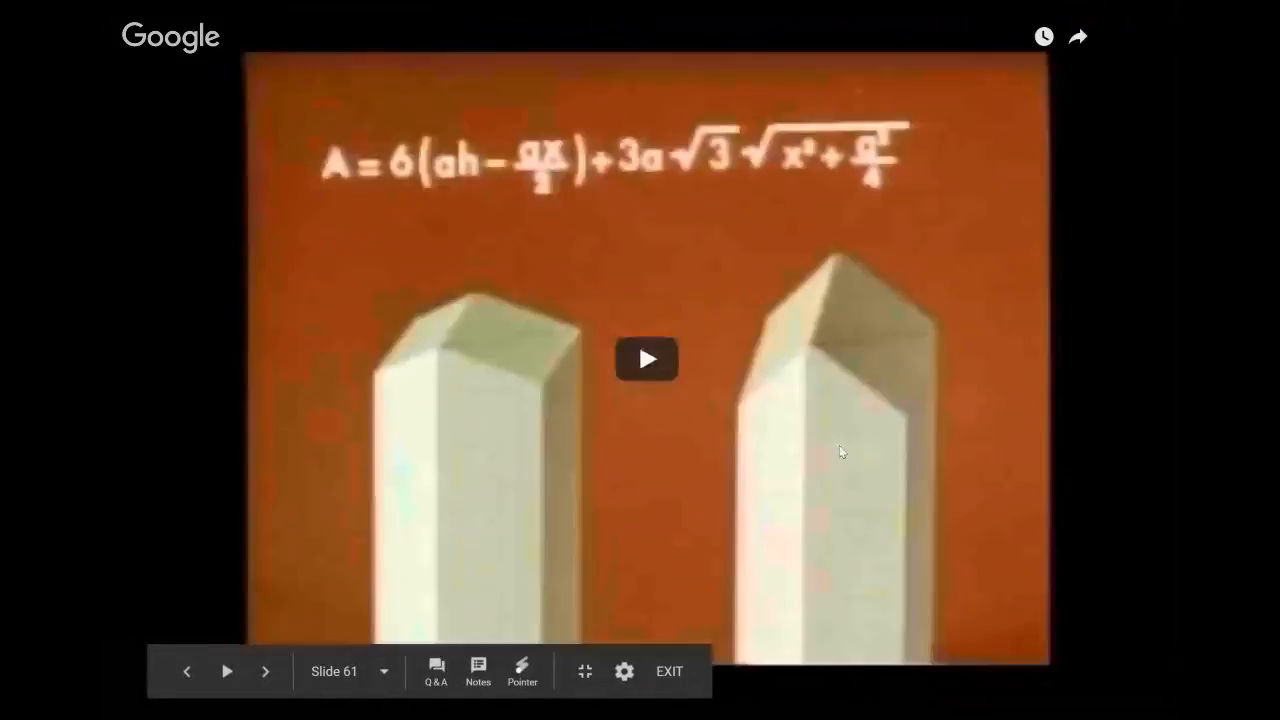
pyautogui.click(648, 360)
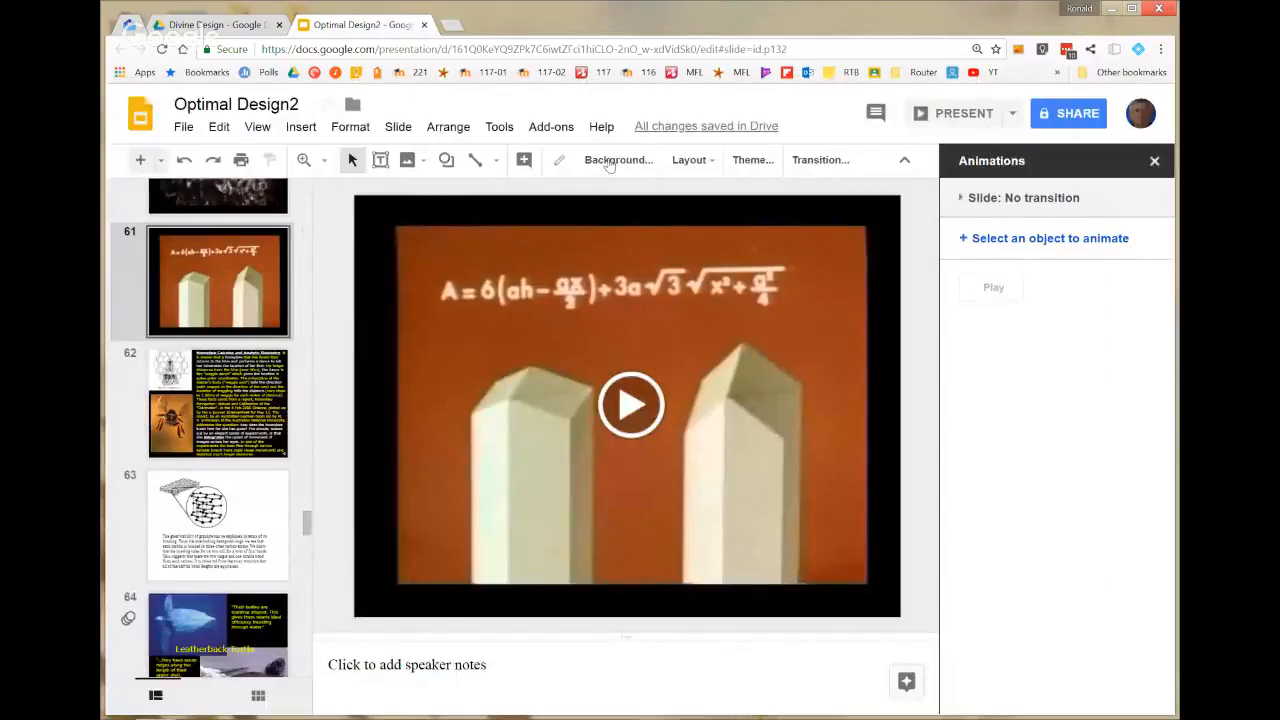
# Step: Start the full-screen slideshow from slide 61 with the formula-and-prisms video
pyautogui.click(964, 112)
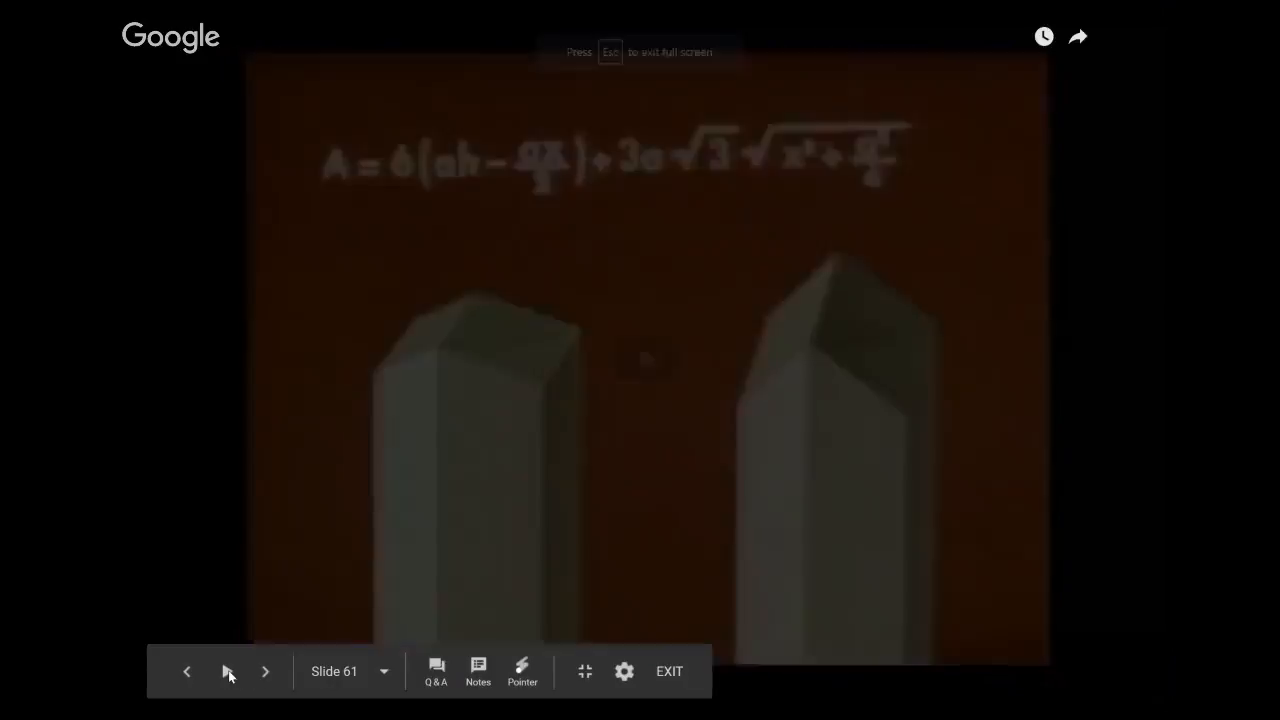
# Step: Pause the prism video, step forward to the Leatherback Turtle slide, then back past graphite to Red Blood Cells
pyautogui.click(228, 672)
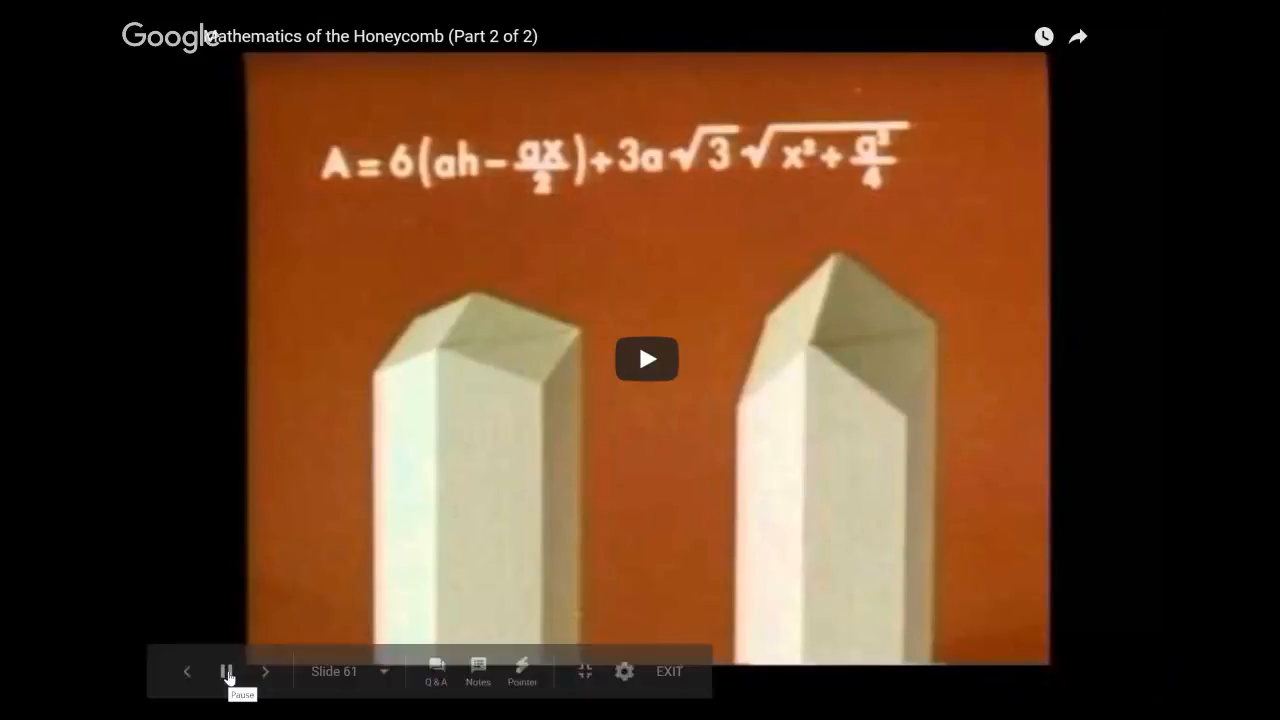
pyautogui.click(264, 672)
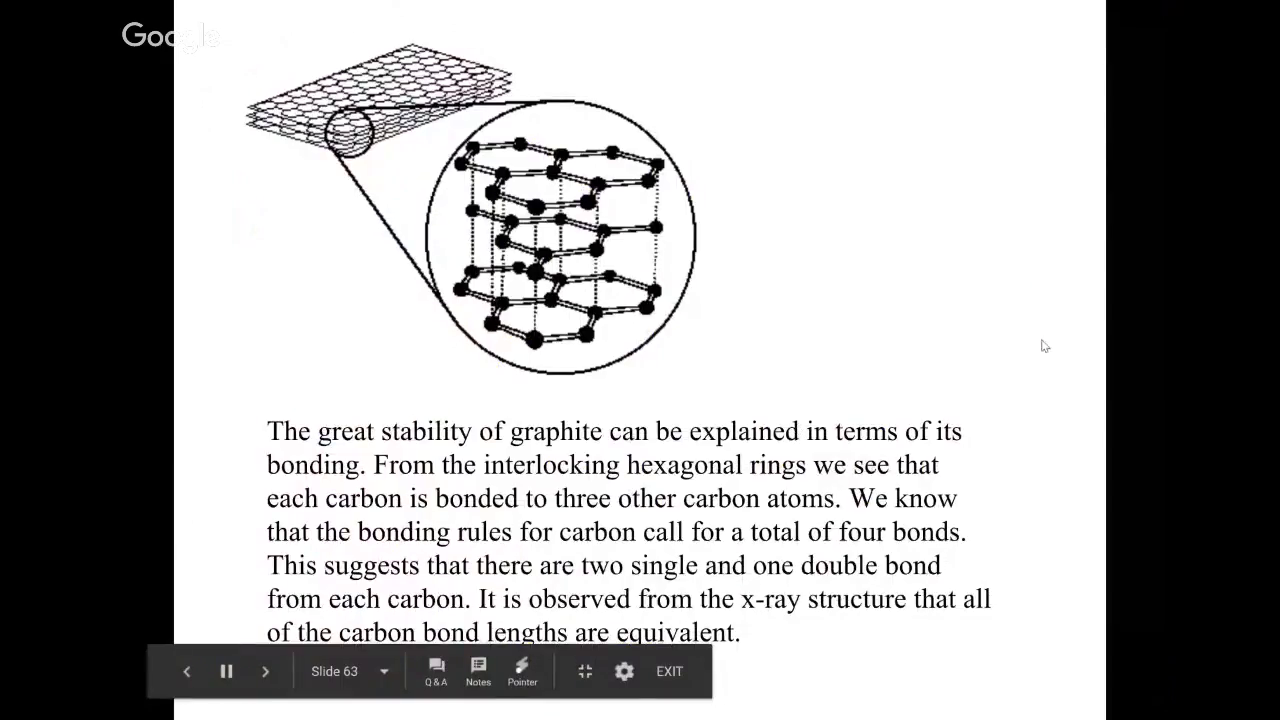
pyautogui.click(264, 672)
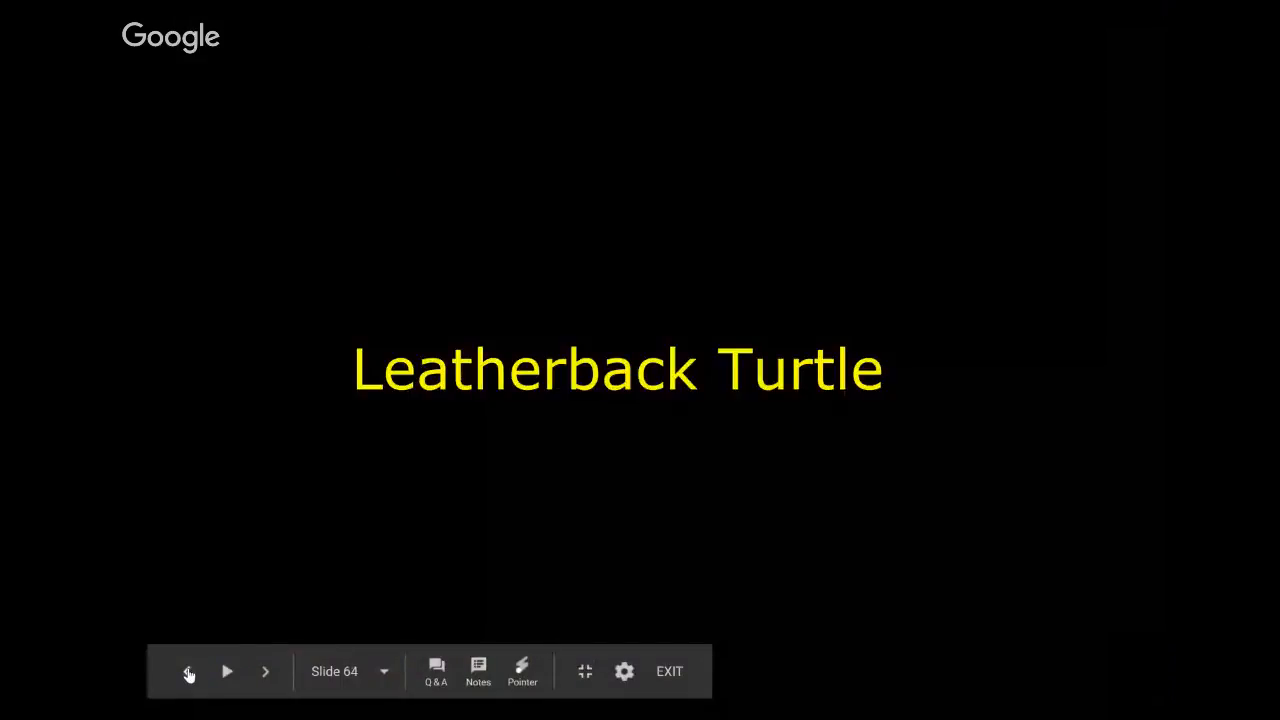
pyautogui.click(188, 672)
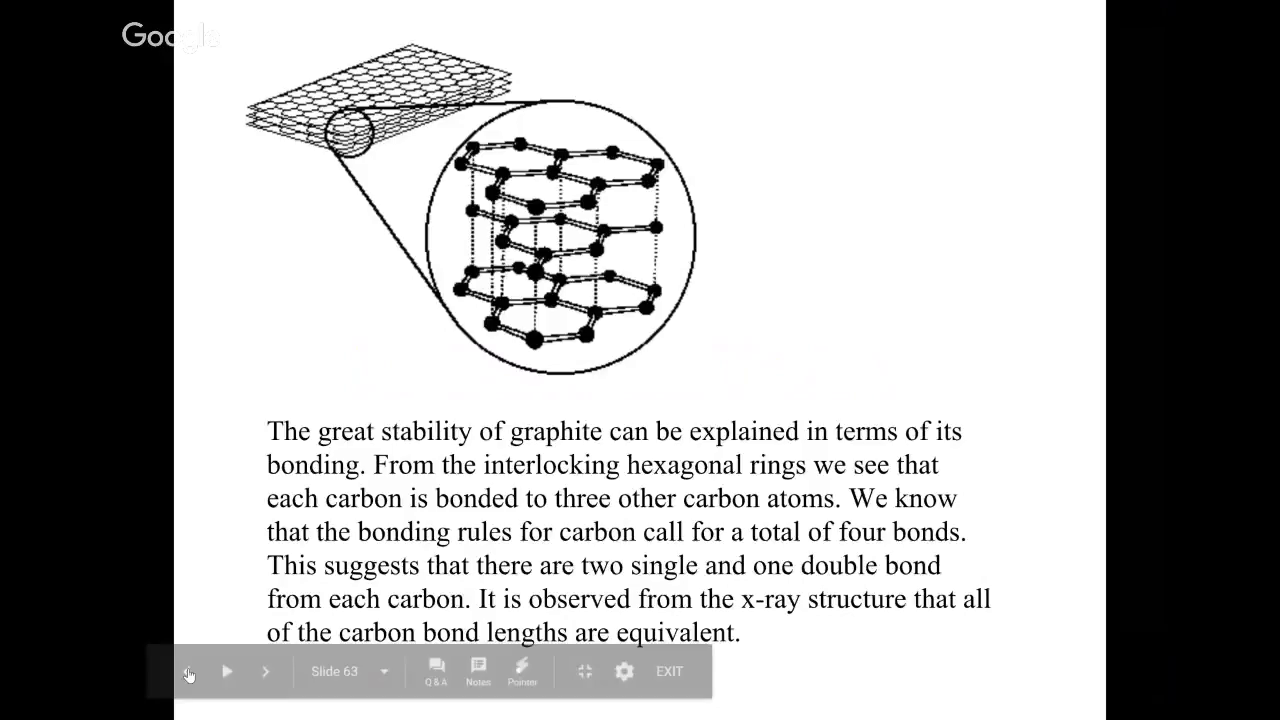
pyautogui.click(188, 672)
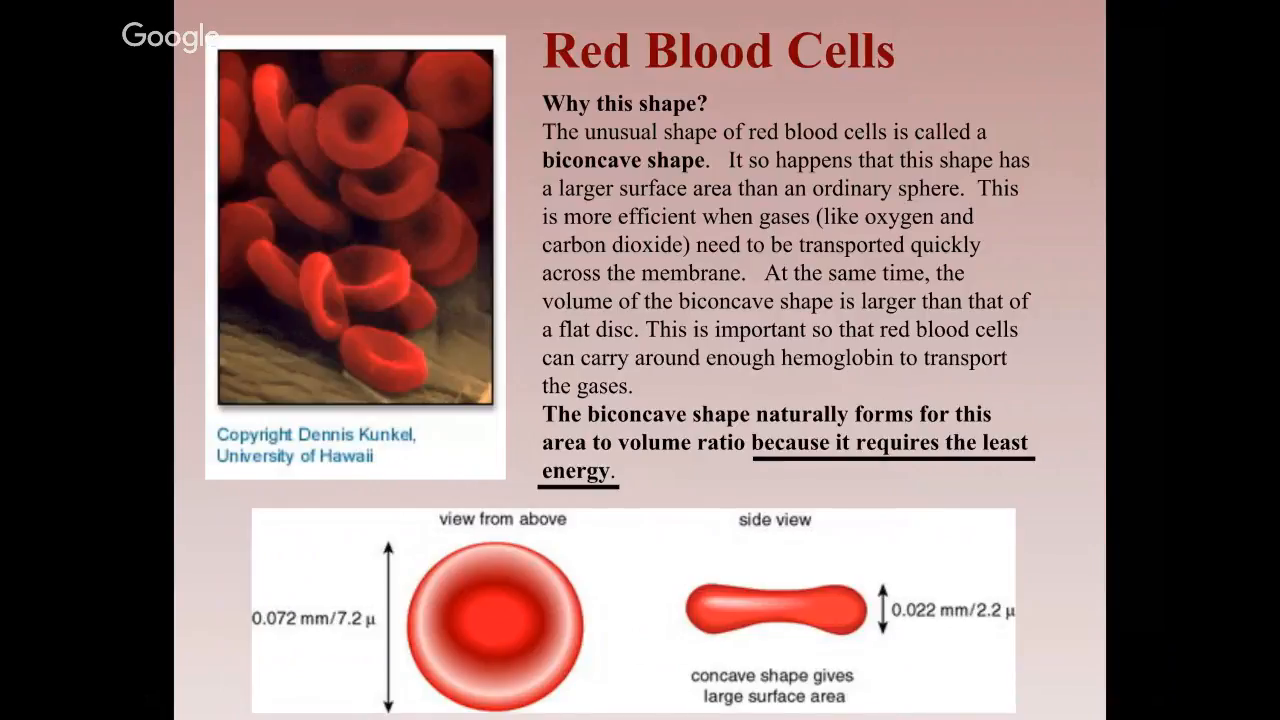
pyautogui.moveTo(836, 496)
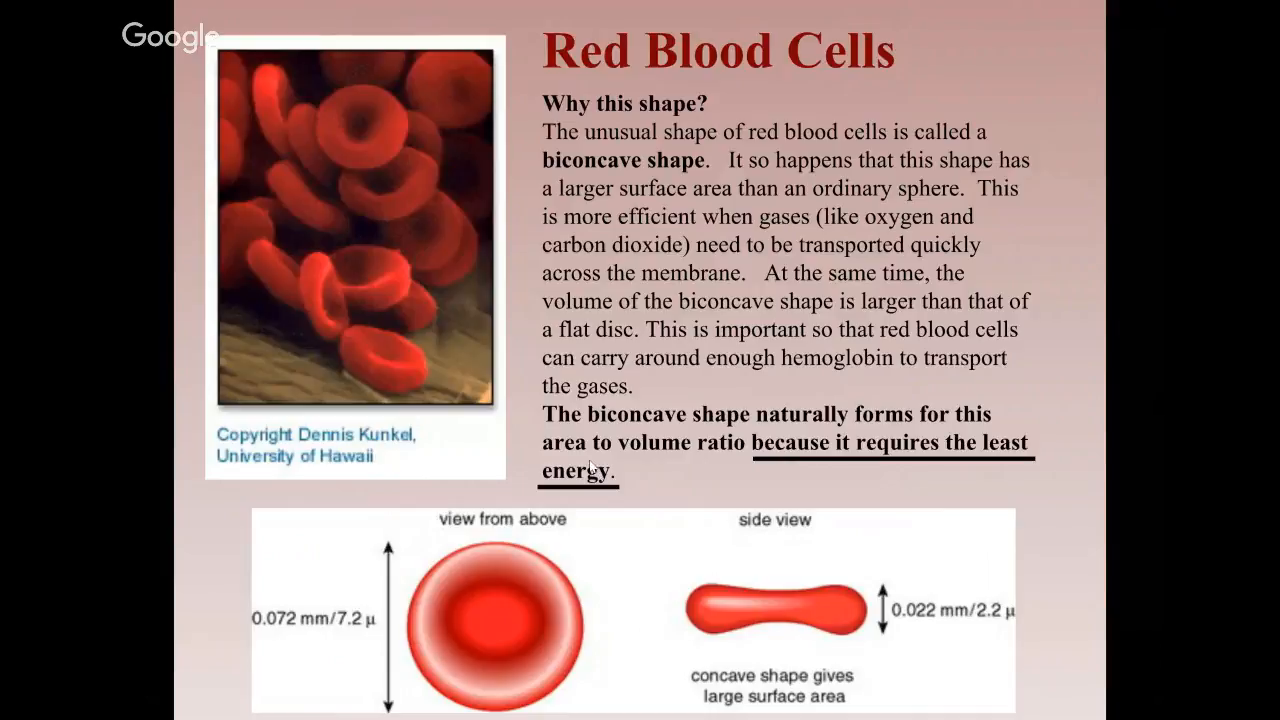
pyautogui.moveTo(748, 460)
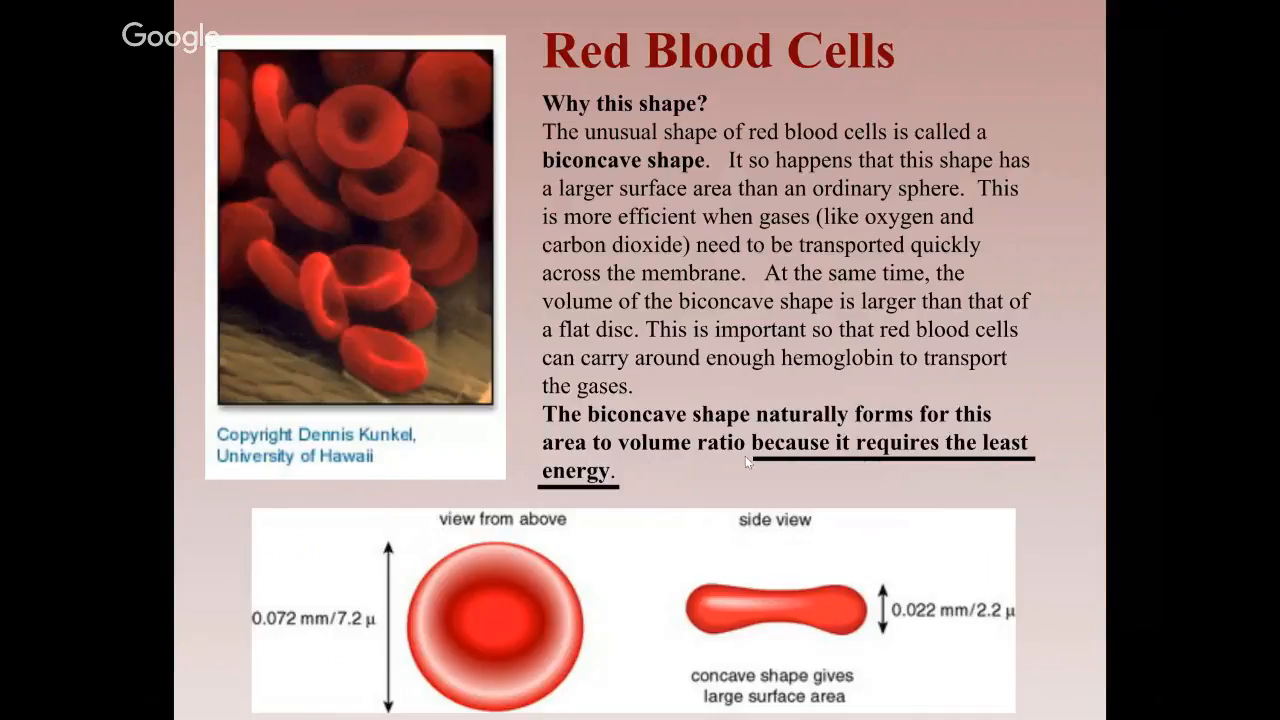
pyautogui.moveTo(990, 458)
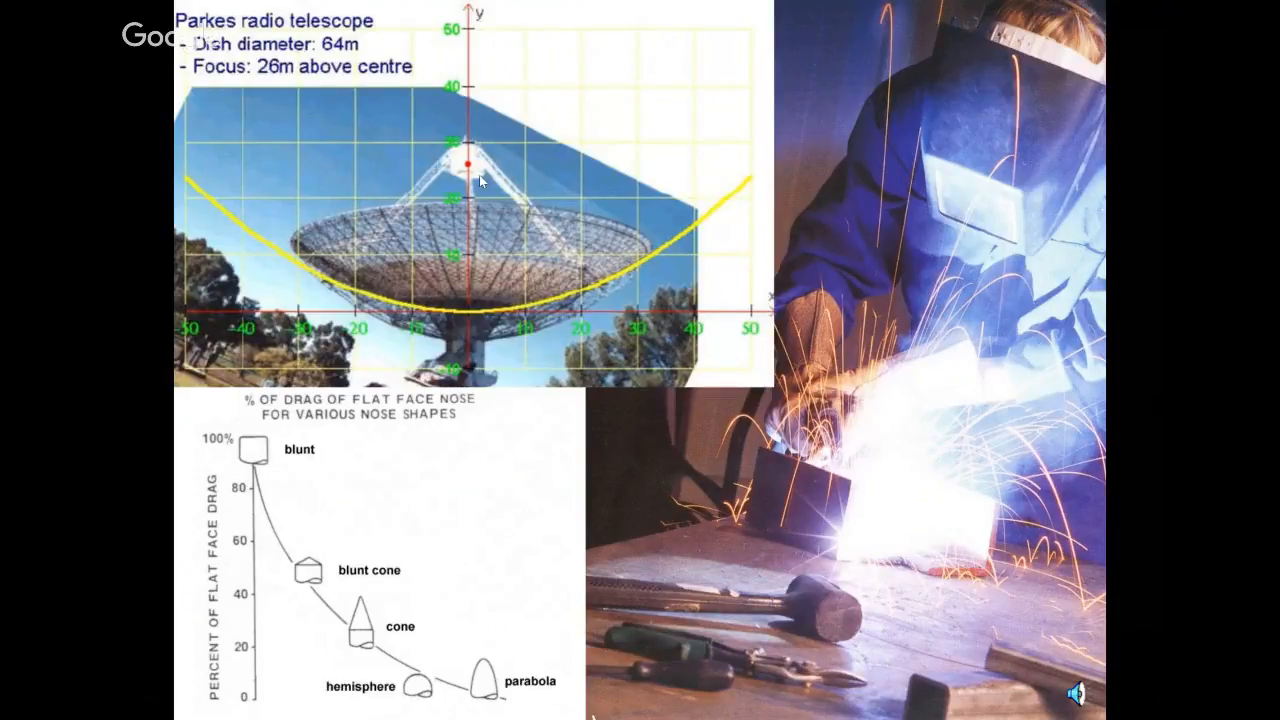
pyautogui.moveTo(496, 152)
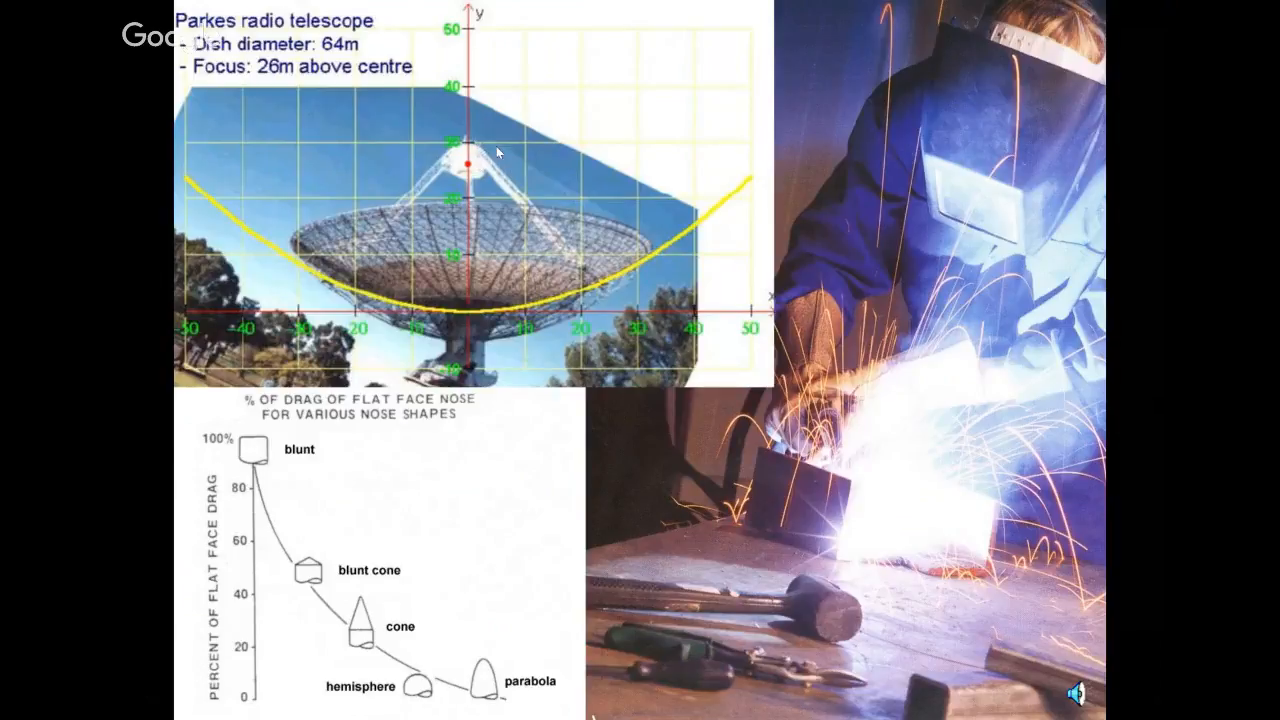
pyautogui.moveTo(556, 372)
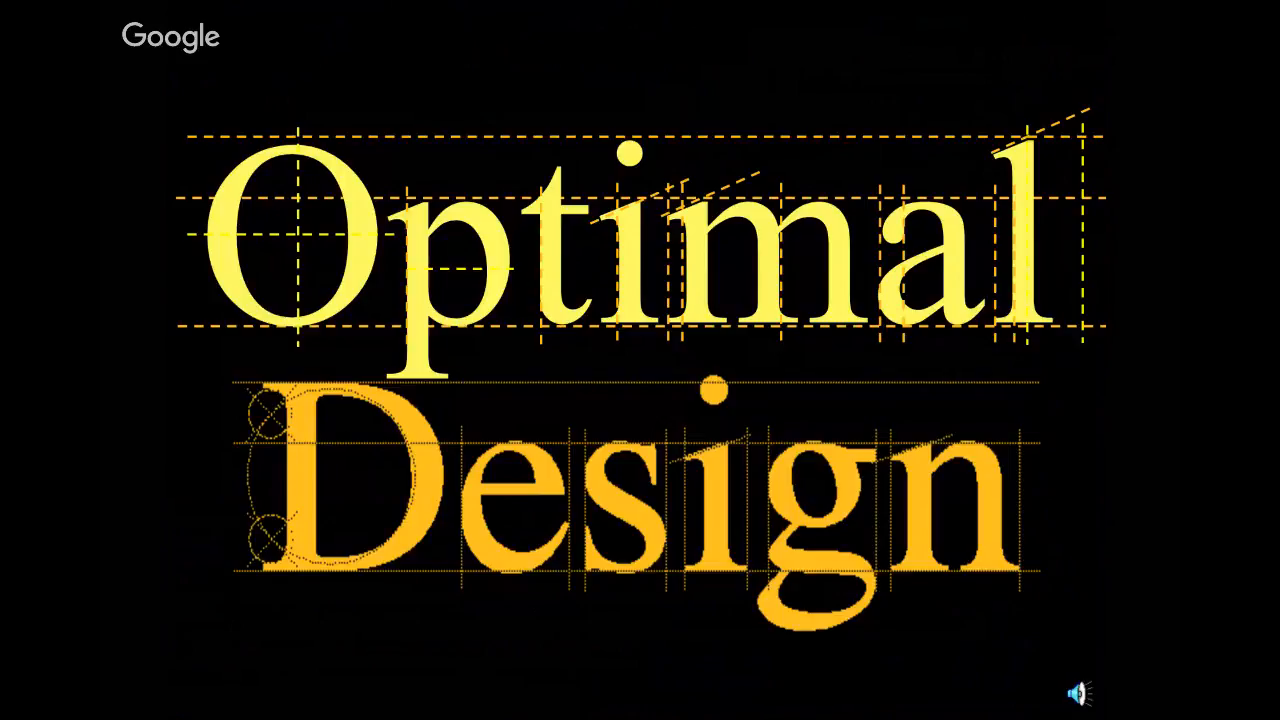
pyautogui.moveTo(1116, 474)
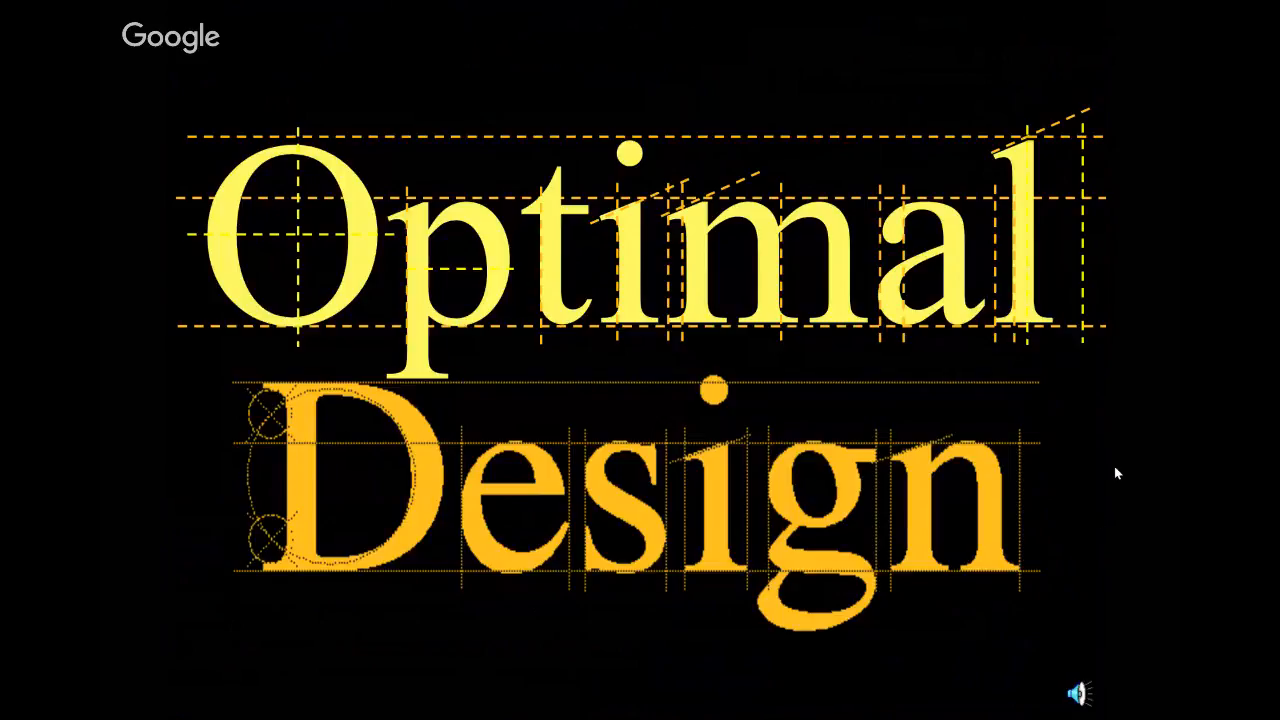